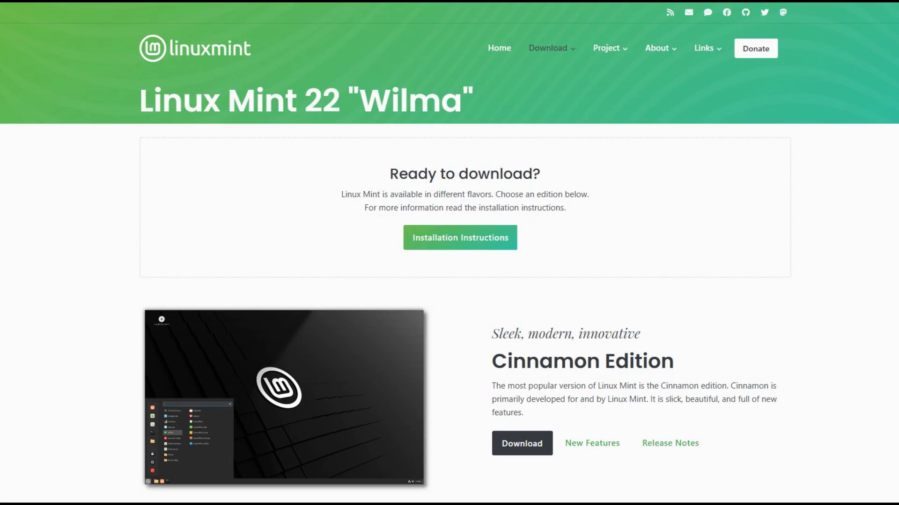
# Scroll down the Linux Mint 22 download page on the way to itch.io's free retro Action games
pyautogui.scroll(-3)
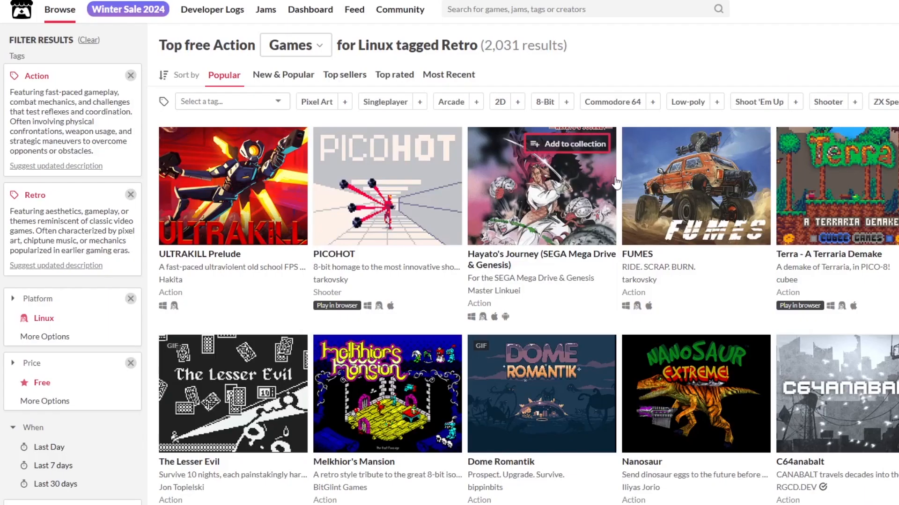
pyautogui.moveTo(527, 95)
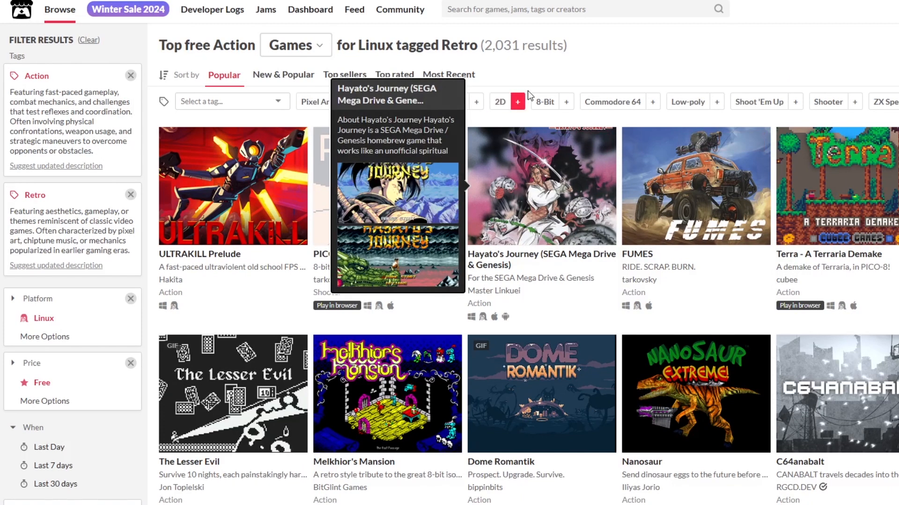
pyautogui.moveTo(578, 82)
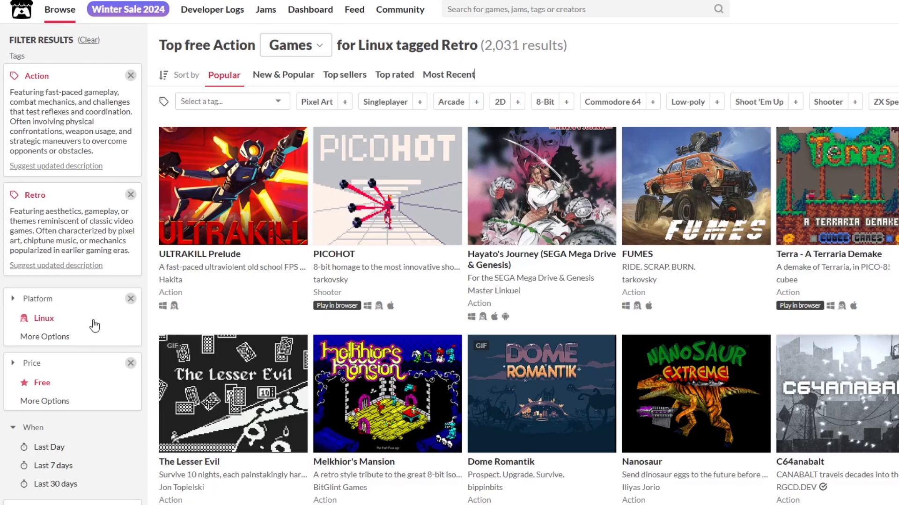
pyautogui.moveTo(39, 322)
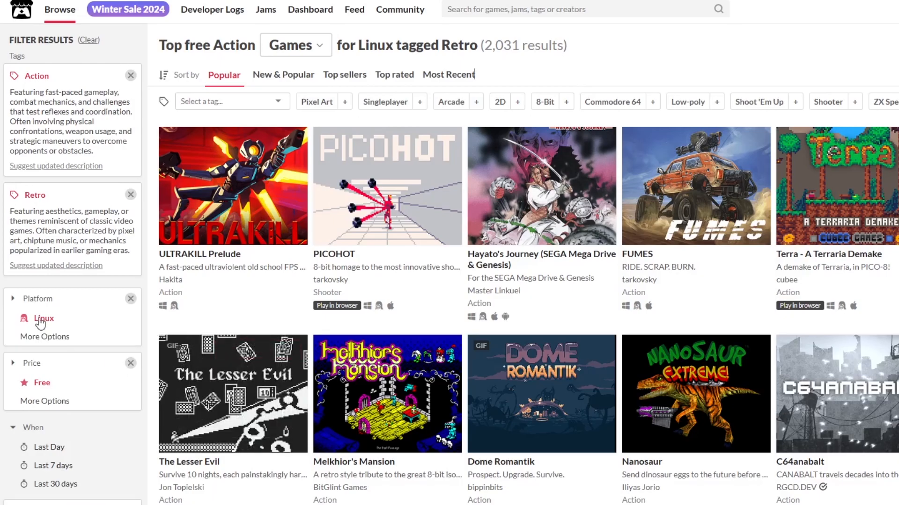
pyautogui.moveTo(155, 203)
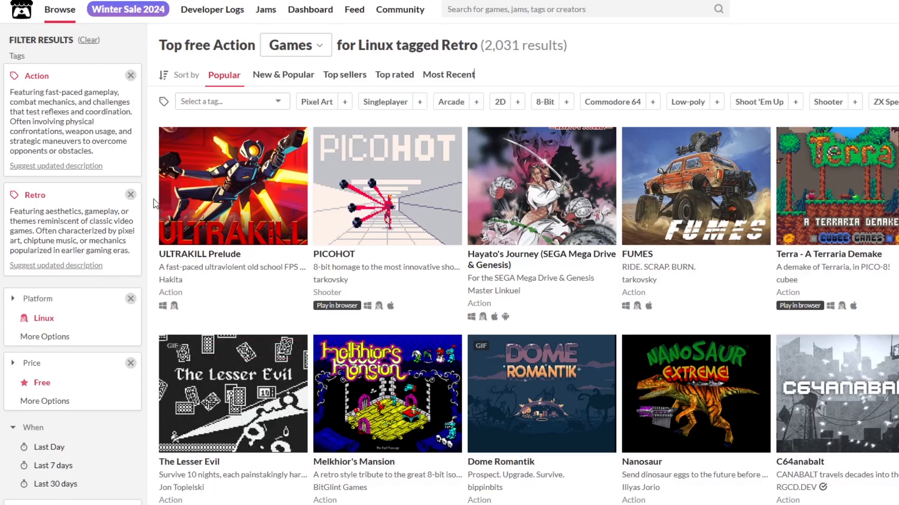
pyautogui.moveTo(235, 79)
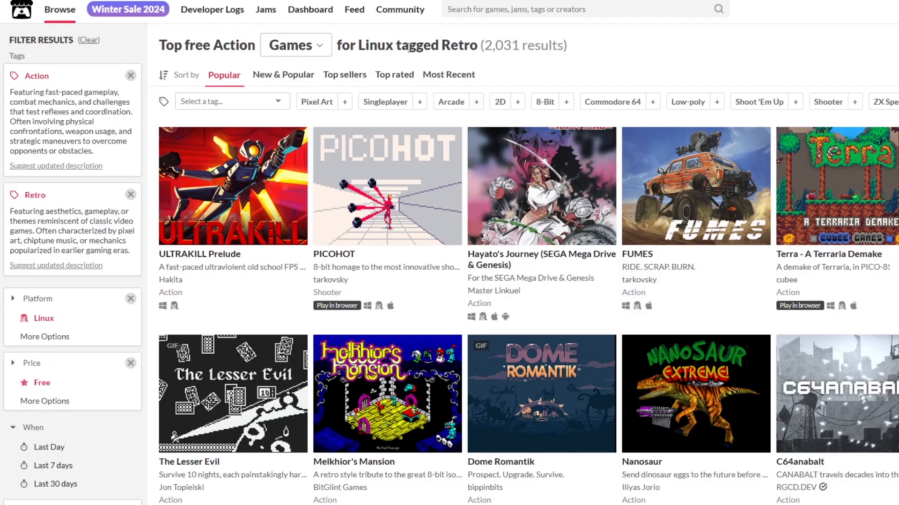
# Open the Cinnamon menu's Office category to list the installed LibreOffice applications
pyautogui.doubleClick(437, 45)
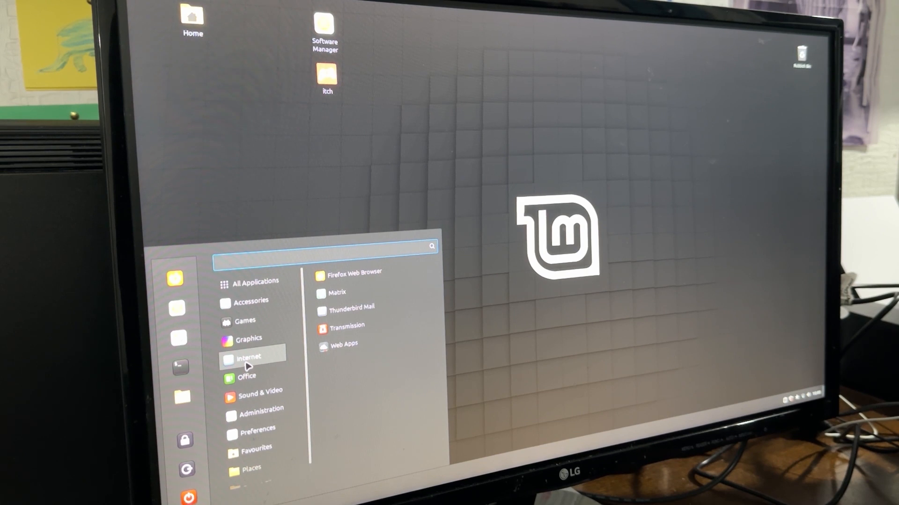
pyautogui.click(247, 376)
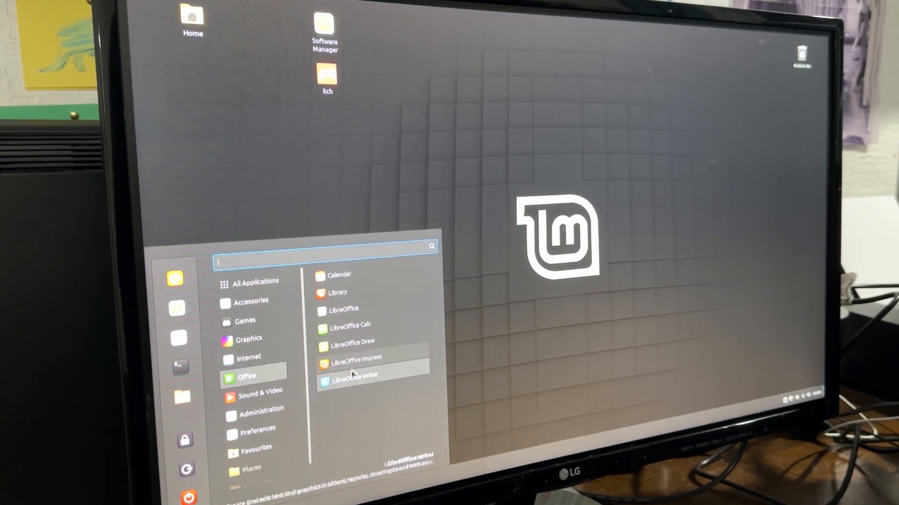
pyautogui.click(350, 381)
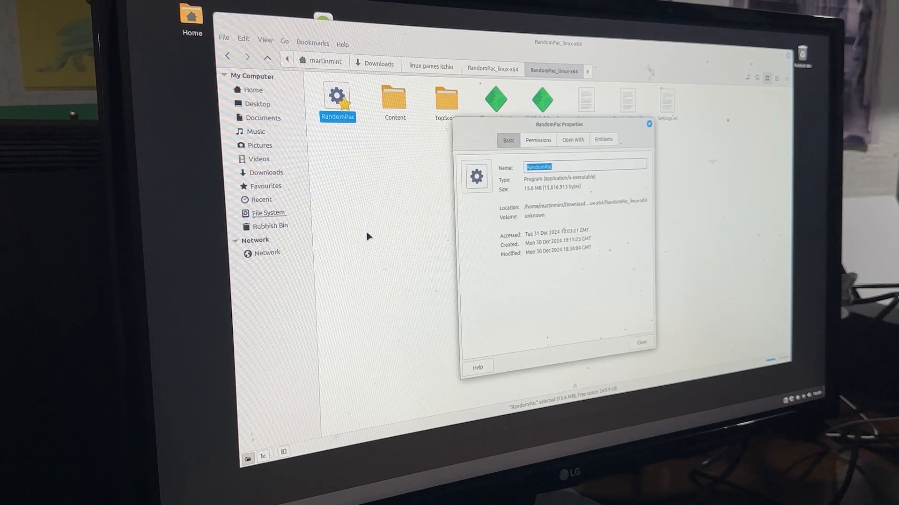
# Show RandomPac's Permissions tab with executing the file as a program allowed
pyautogui.click(538, 140)
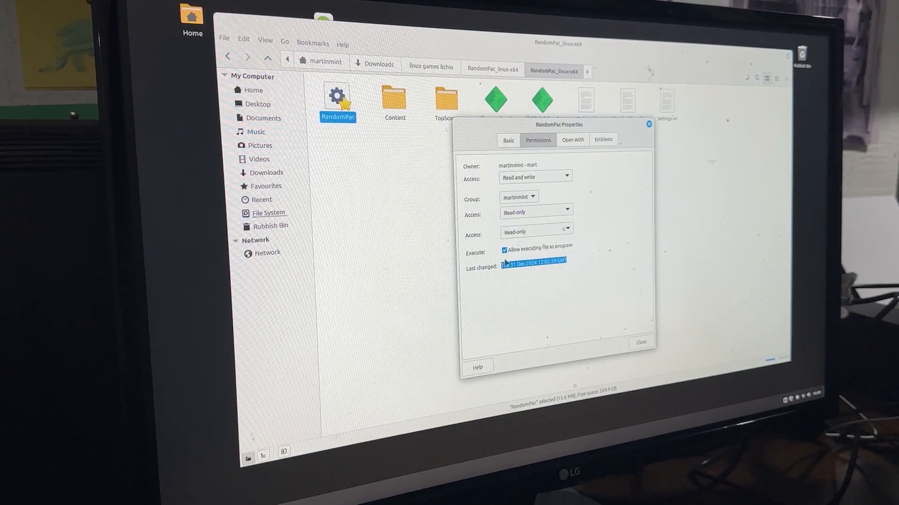